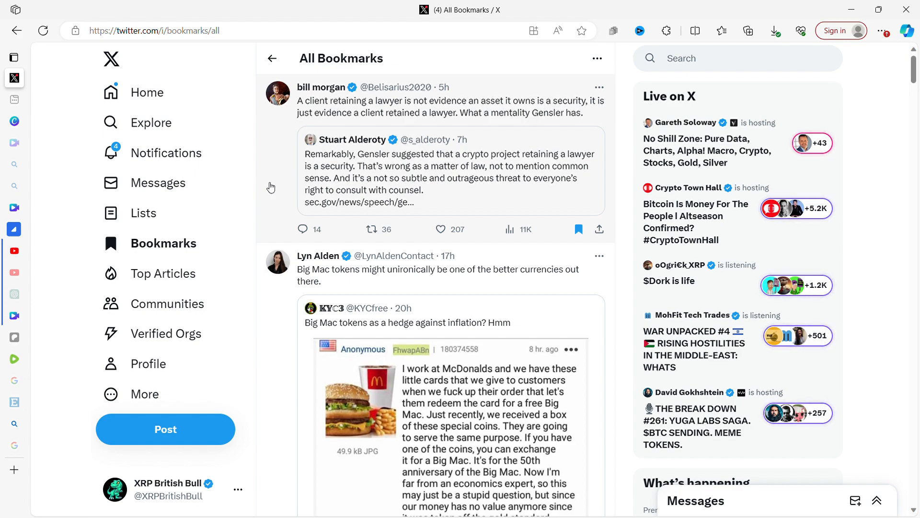
Scroll bookmarks past Lyn Alden's Big Mac post to the cabin and Ripple vs. Ethereum posts
{"action": "left_click", "coordinate": [443, 230]}
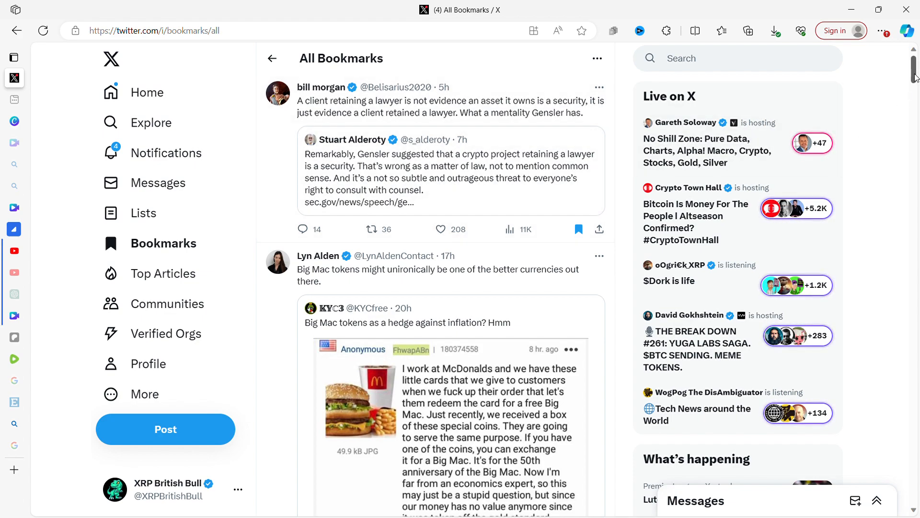
{"action": "scroll", "scroll_direction": "down", "scroll_amount": 3}
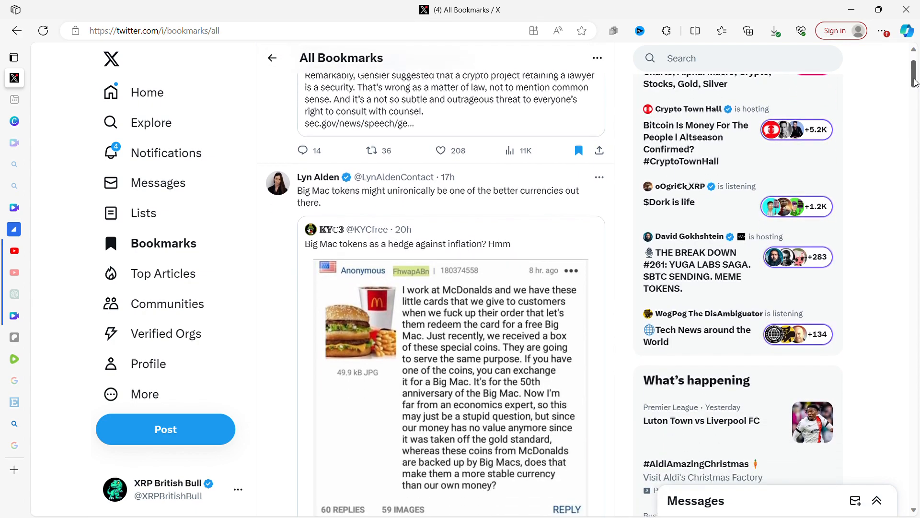
{"action": "scroll", "scroll_direction": "down", "scroll_amount": 3}
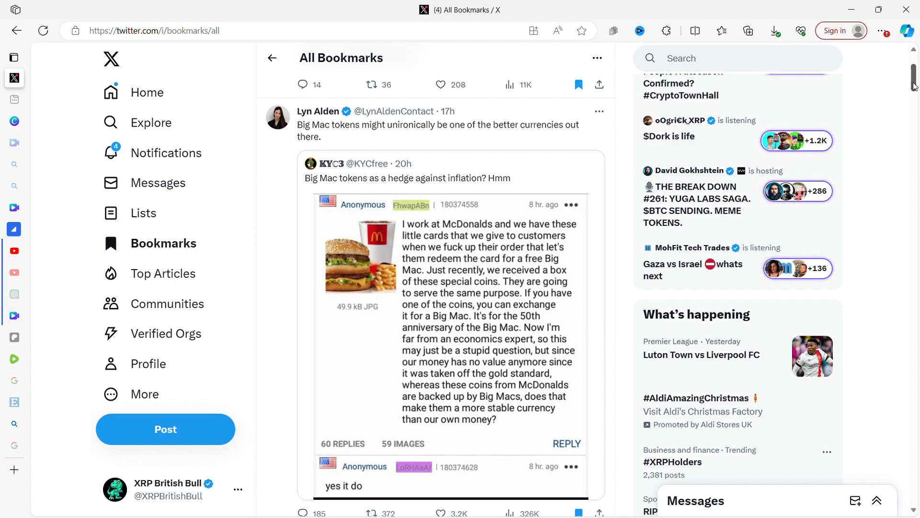
{"action": "scroll", "scroll_direction": "down", "scroll_amount": 3}
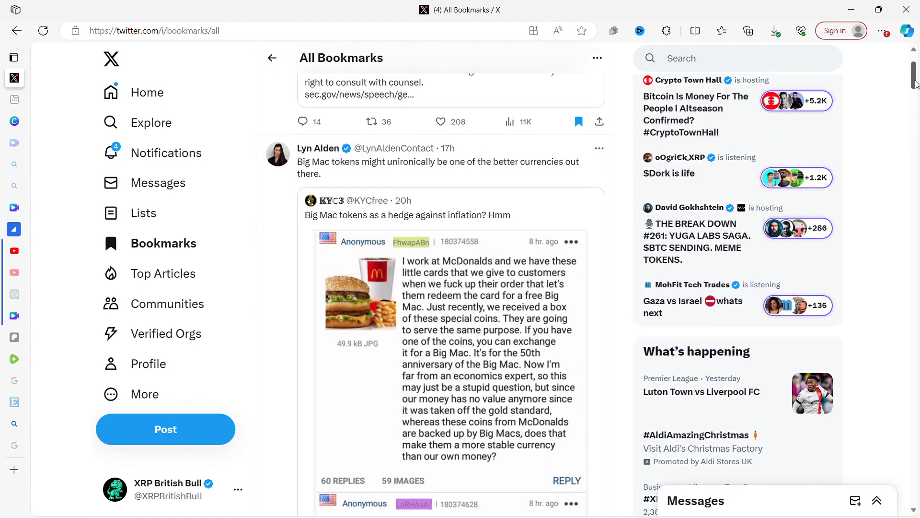
{"action": "scroll", "scroll_direction": "down", "scroll_amount": 3}
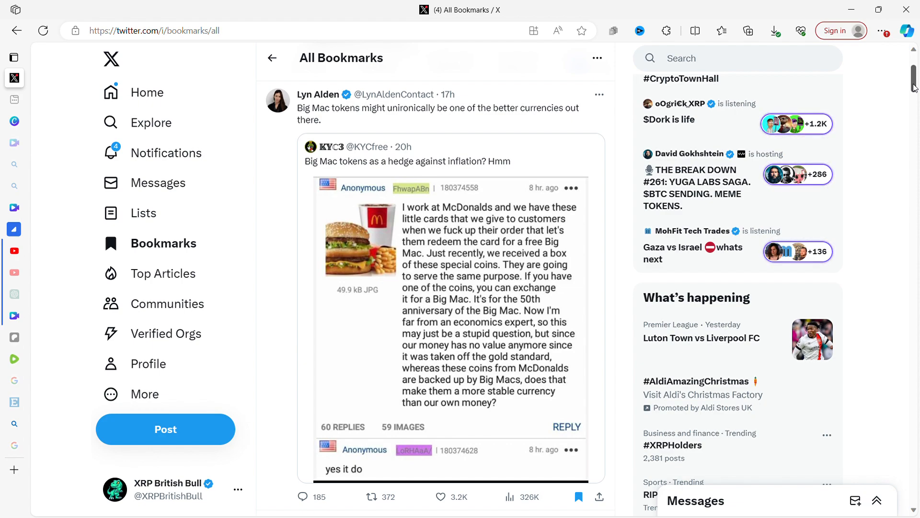
{"action": "scroll", "scroll_direction": "down", "scroll_amount": 3}
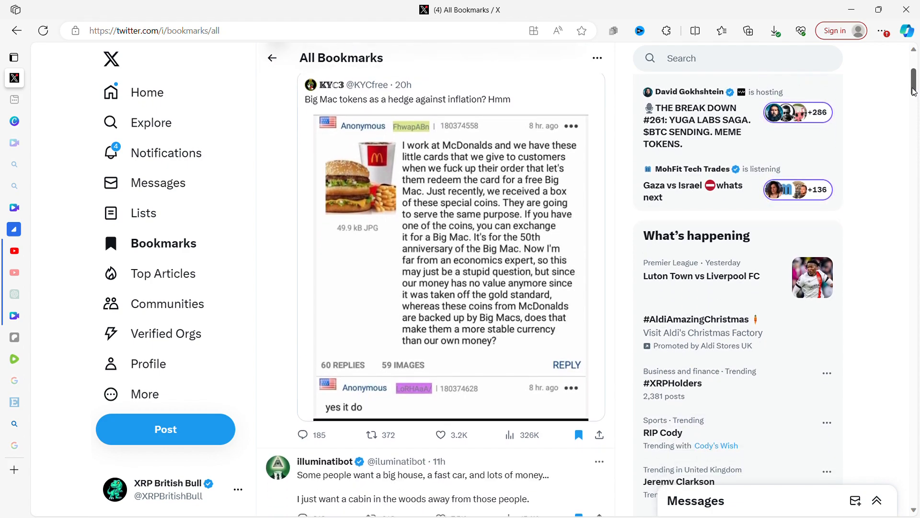
{"action": "scroll", "scroll_direction": "down", "scroll_amount": 3}
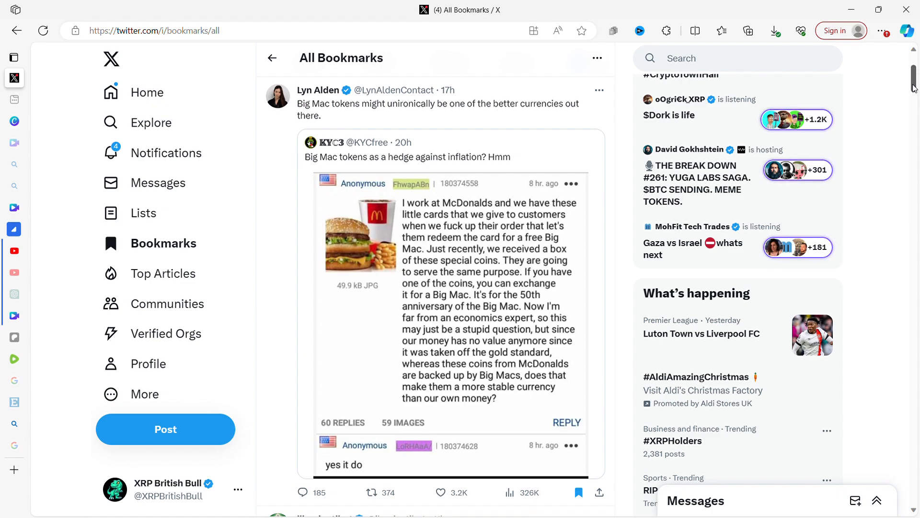
{"action": "scroll", "scroll_direction": "down", "scroll_amount": 3}
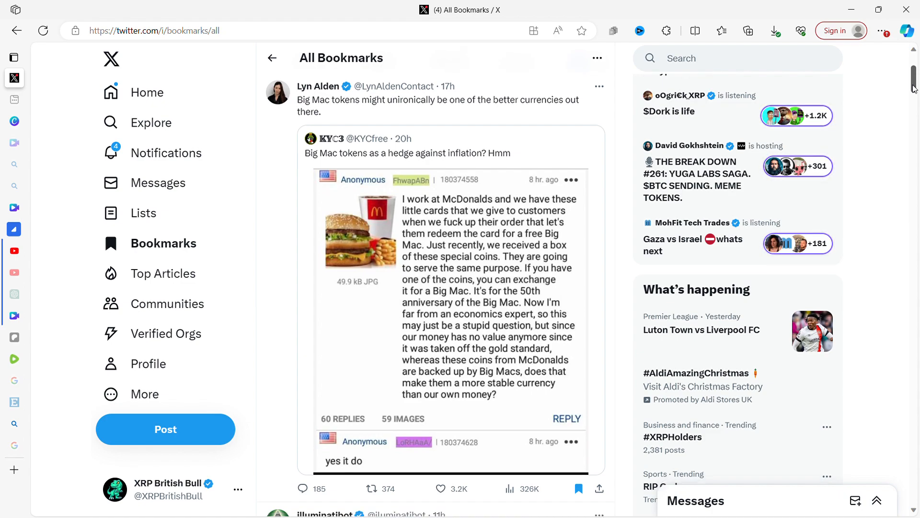
{"action": "scroll", "scroll_direction": "down", "scroll_amount": 3}
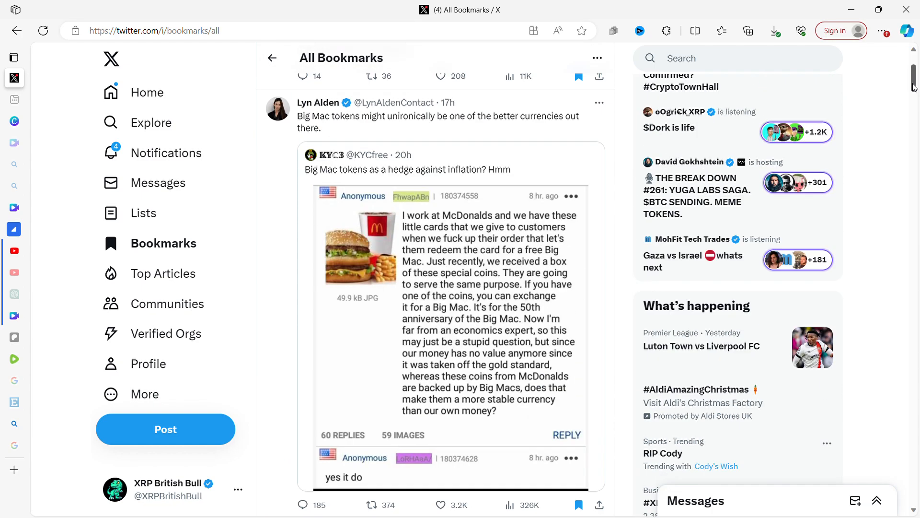
{"action": "scroll", "scroll_direction": "down", "scroll_amount": 3}
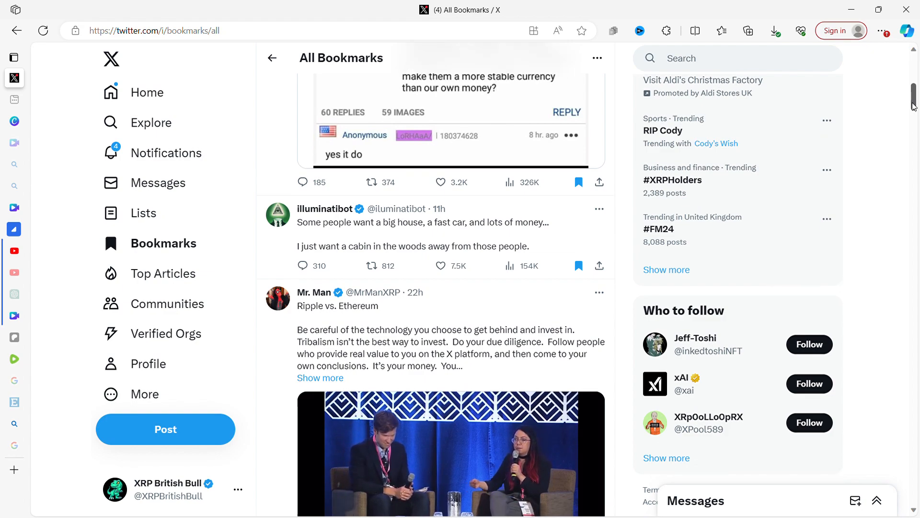
Scroll until Mr. Man's video is fully visible, with BULLZILLA's Gensler post below
{"action": "scroll", "scroll_direction": "down", "scroll_amount": 3}
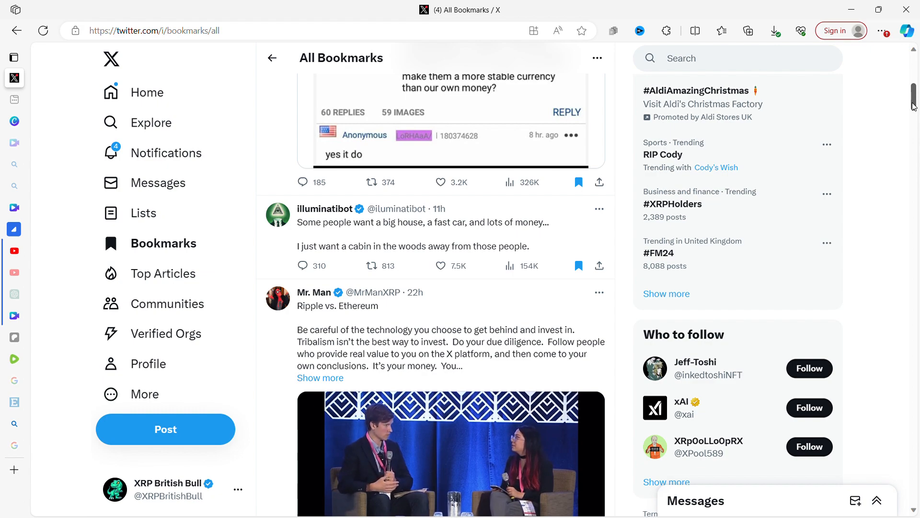
{"action": "scroll", "scroll_direction": "down", "scroll_amount": 3}
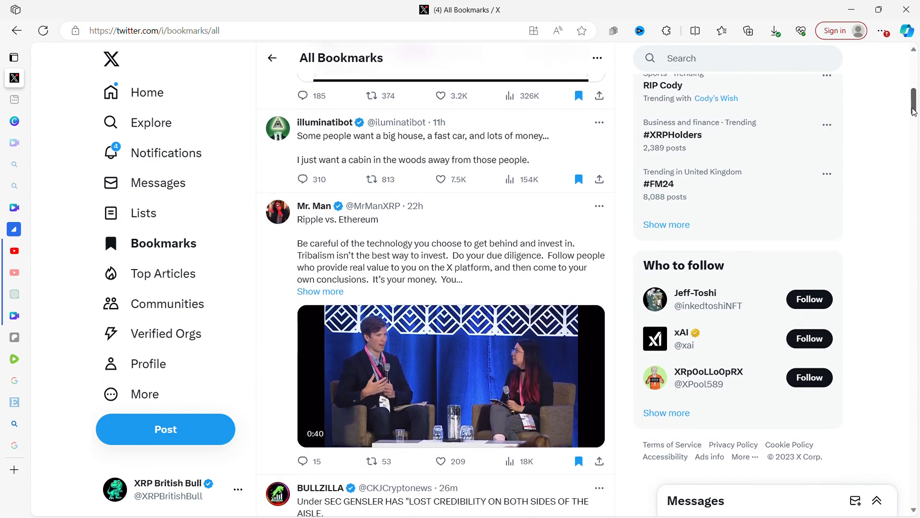
Play Mr. Man's Ripple vs. Ethereum interview video through to 1:35
{"action": "scroll", "scroll_direction": "down", "scroll_amount": 3}
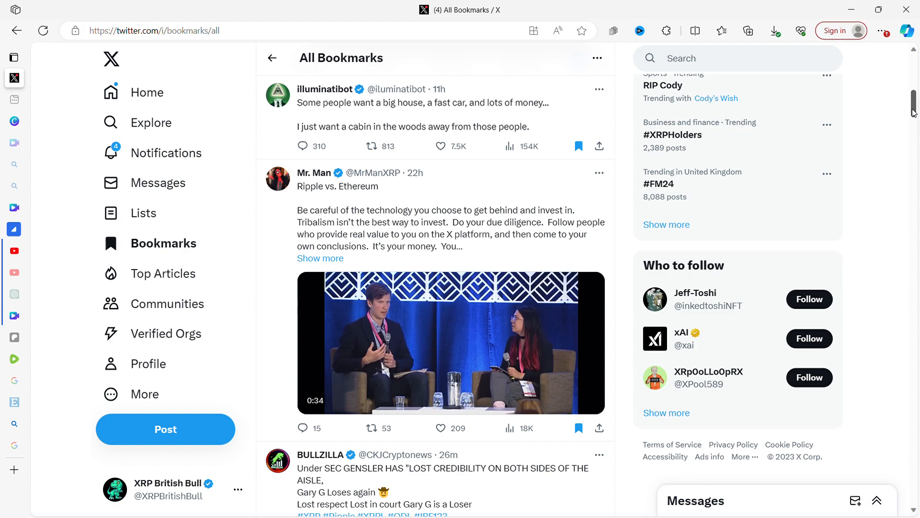
{"action": "scroll", "scroll_direction": "down", "scroll_amount": 3}
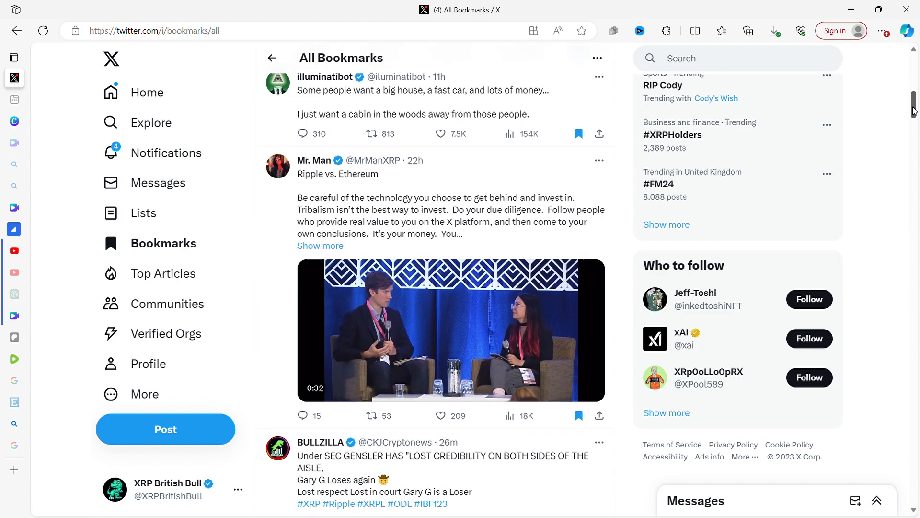
{"action": "scroll", "scroll_direction": "down", "scroll_amount": 3}
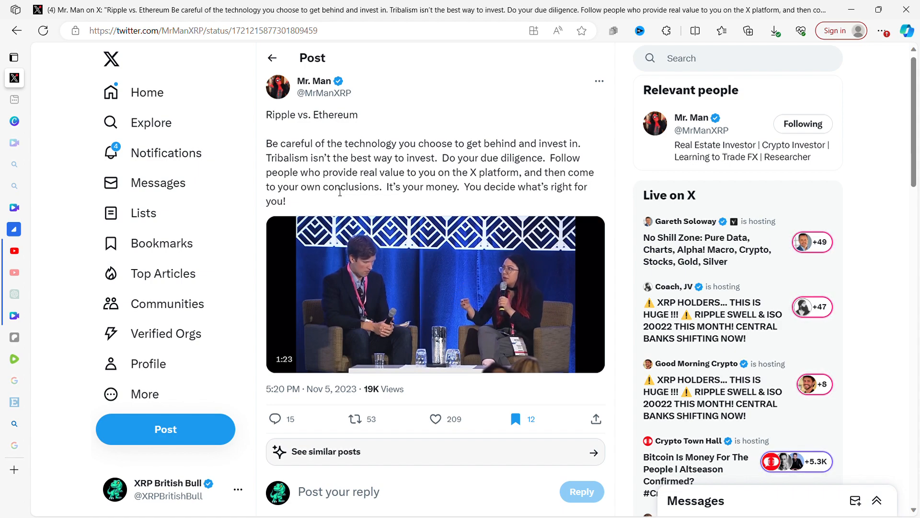
{"action": "left_click", "coordinate": [434, 293]}
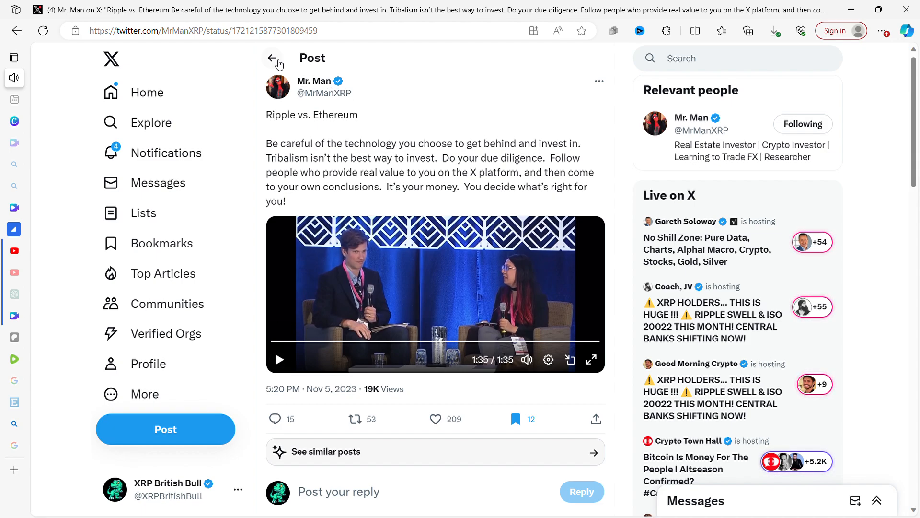
Go back from the Ripple vs. Ethereum post page to All Bookmarks
{"action": "left_click", "coordinate": [272, 58]}
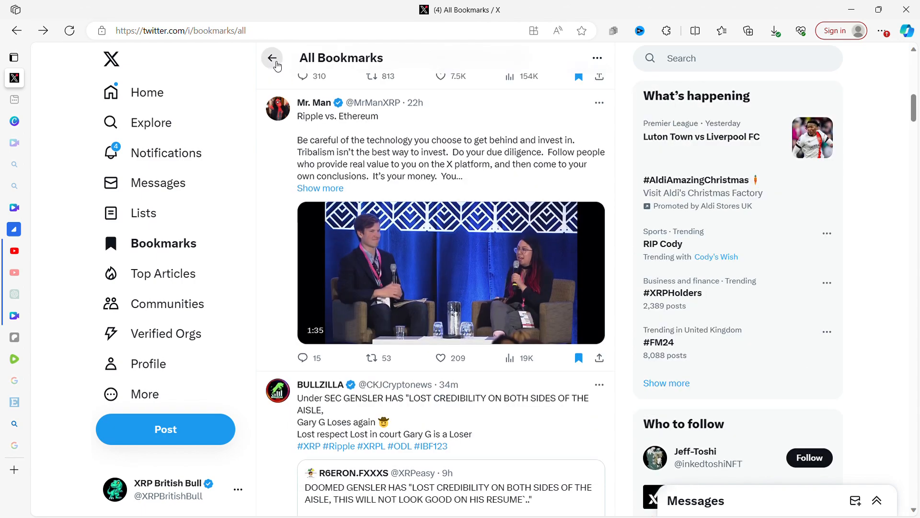
{"action": "mouse_move", "coordinate": [272, 57]}
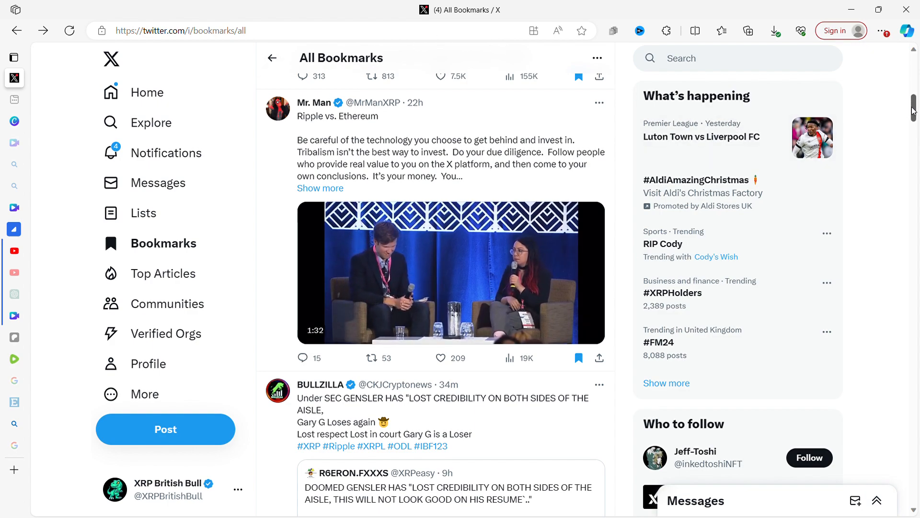
Play BULLZILLA's quoted Gensler hearing clip, pause it, and scroll to XRPP's South Korea post
{"action": "scroll", "scroll_direction": "down", "scroll_amount": 3}
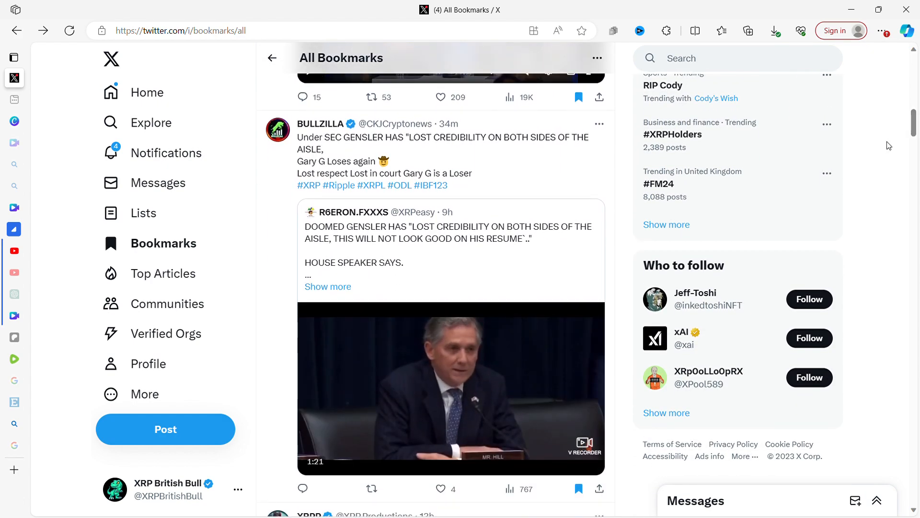
{"action": "left_click", "coordinate": [451, 387]}
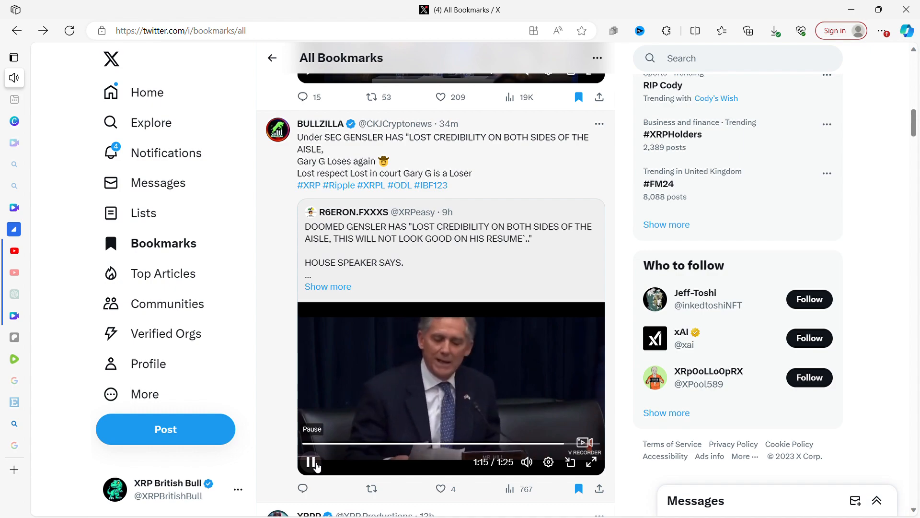
{"action": "left_click", "coordinate": [311, 461]}
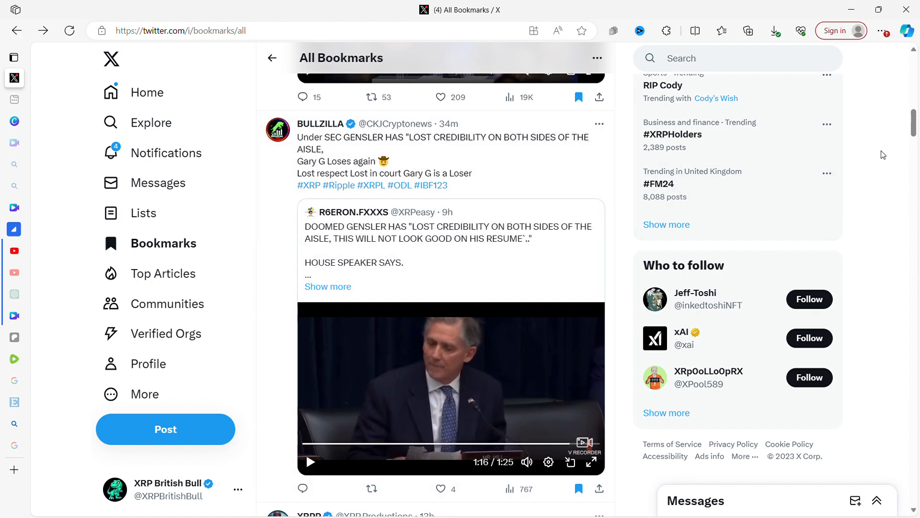
{"action": "scroll", "scroll_direction": "down", "scroll_amount": 3}
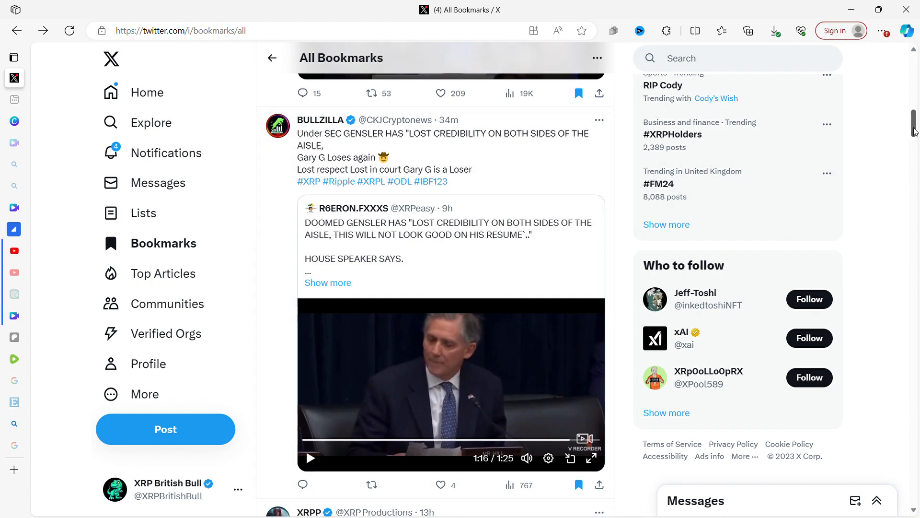
{"action": "scroll", "scroll_direction": "down", "scroll_amount": 3}
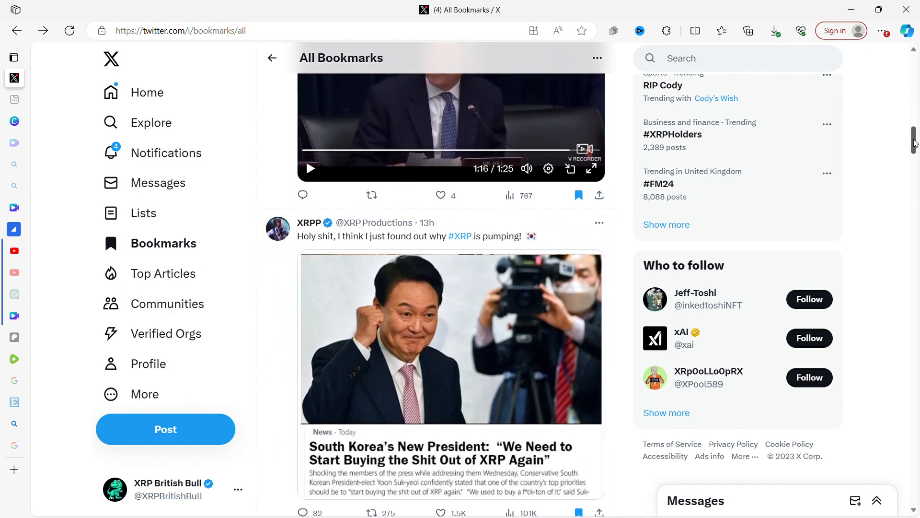
Scroll down to Peter St Onge's post about last month's unemployment jump
{"action": "scroll", "scroll_direction": "down", "scroll_amount": 3}
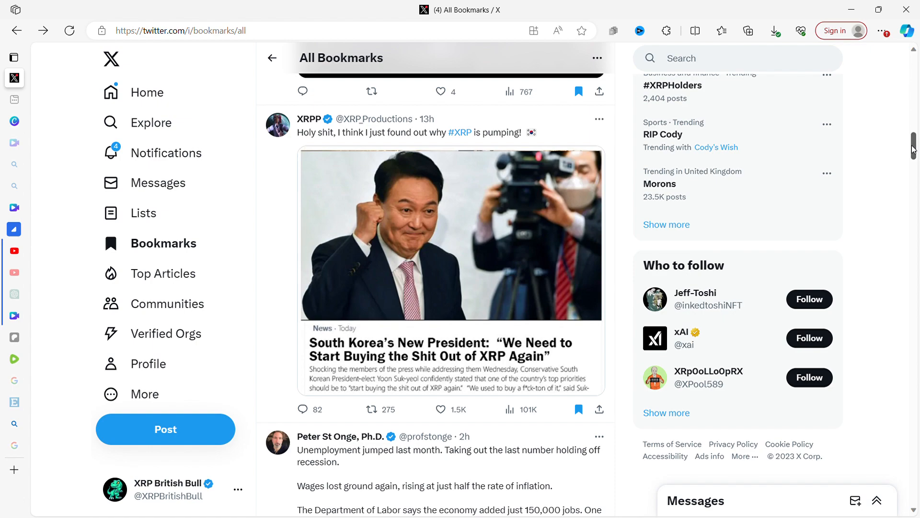
{"action": "scroll", "scroll_direction": "down", "scroll_amount": 3}
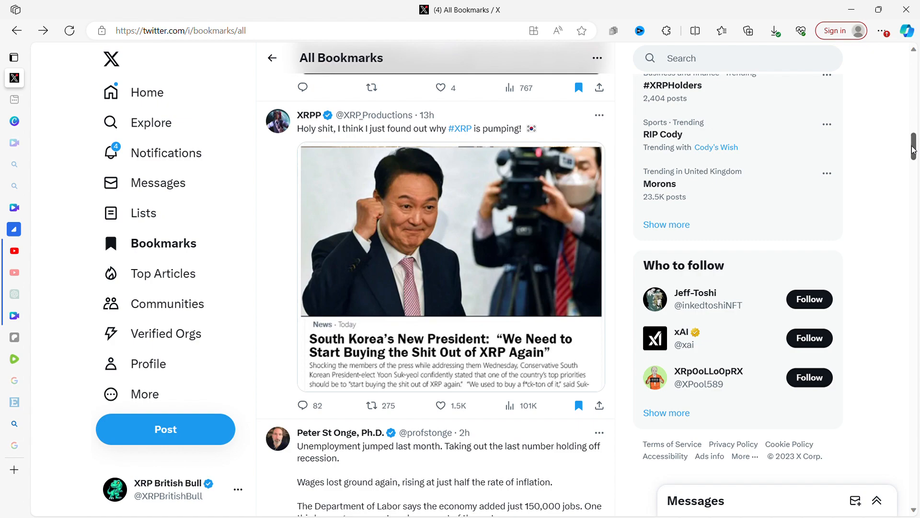
{"action": "scroll", "scroll_direction": "down", "scroll_amount": 3}
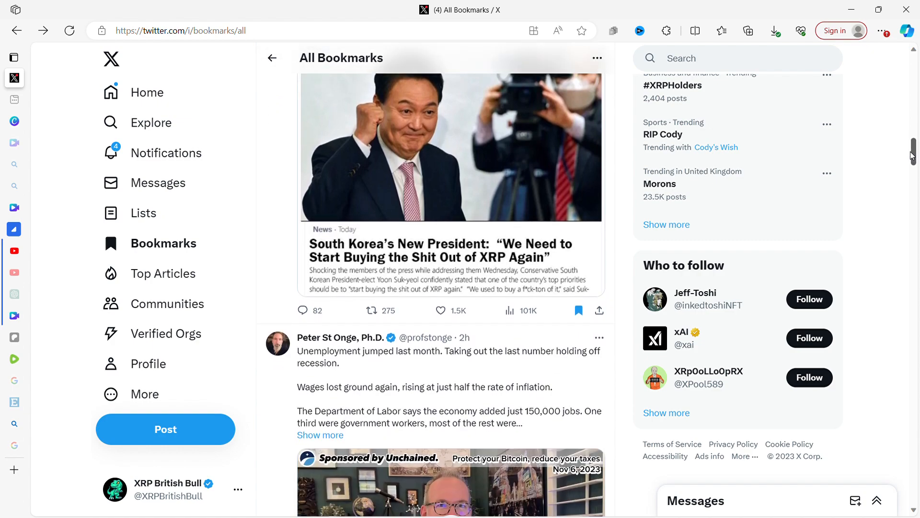
{"action": "scroll", "scroll_direction": "down", "scroll_amount": 3}
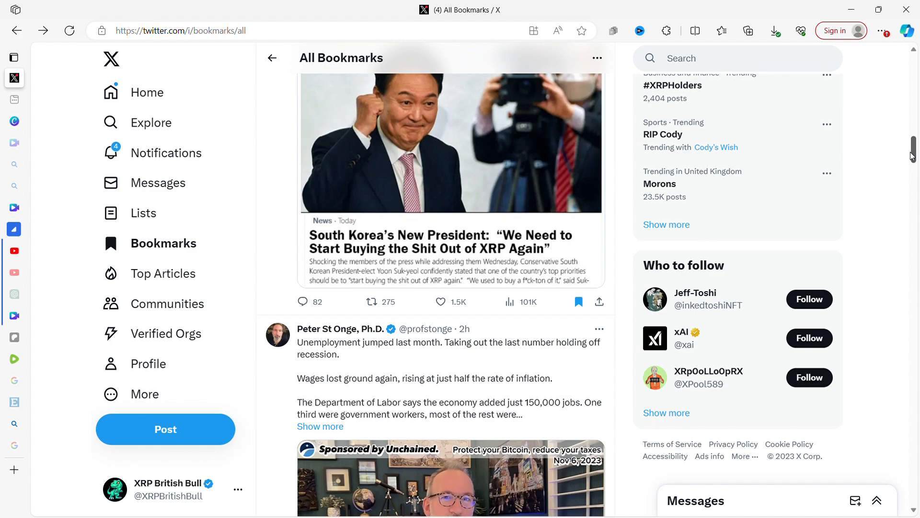
Open Peter St Onge's unemployment post on its own page
{"action": "scroll", "scroll_direction": "down", "scroll_amount": 3}
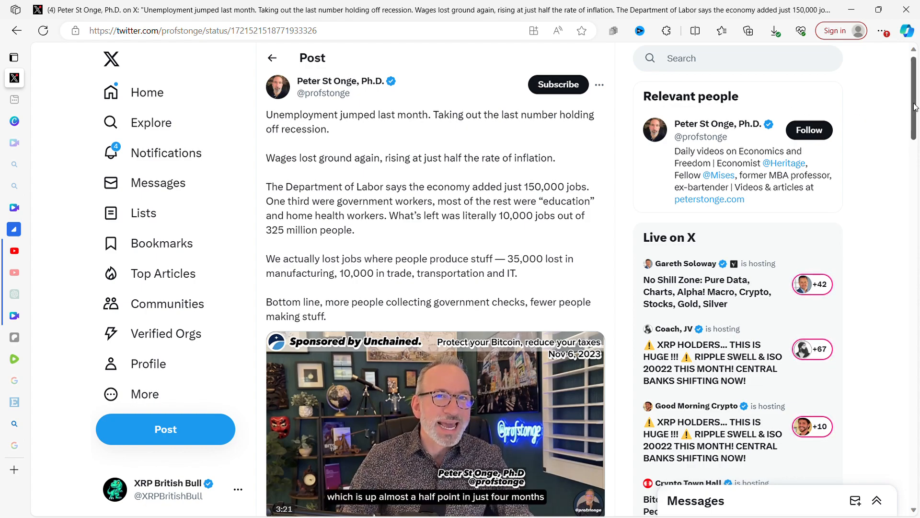
Play the post's sponsored economy video and pause it at 1:36 of 3:55
{"action": "scroll", "scroll_direction": "down", "scroll_amount": 3}
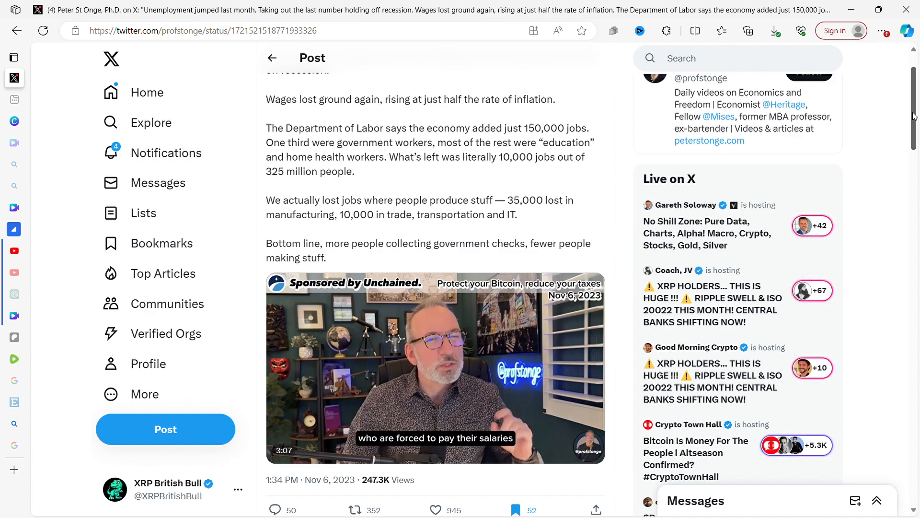
{"action": "left_click", "coordinate": [434, 367]}
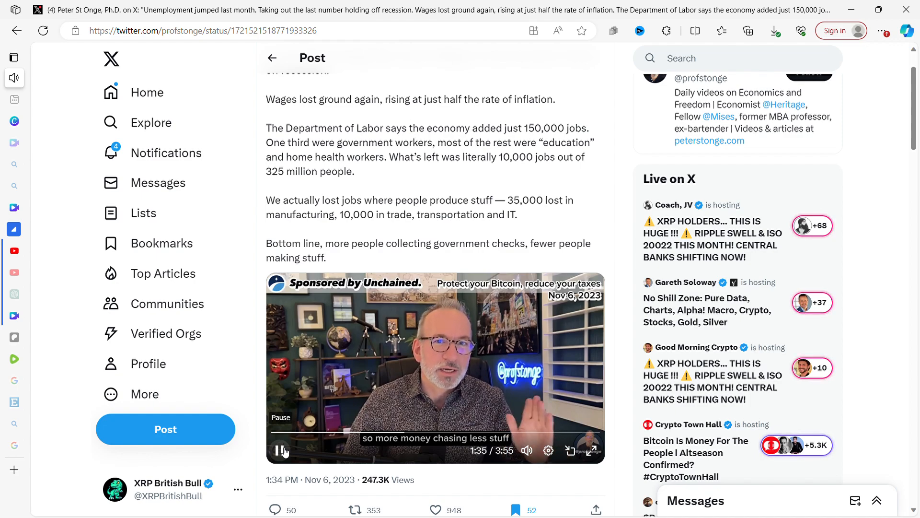
{"action": "left_click", "coordinate": [278, 450]}
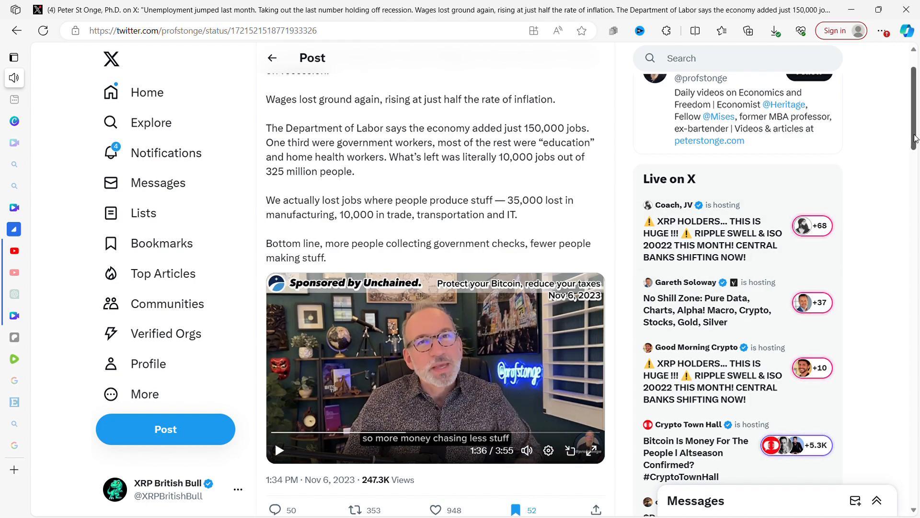
{"action": "scroll", "scroll_direction": "down", "scroll_amount": 3}
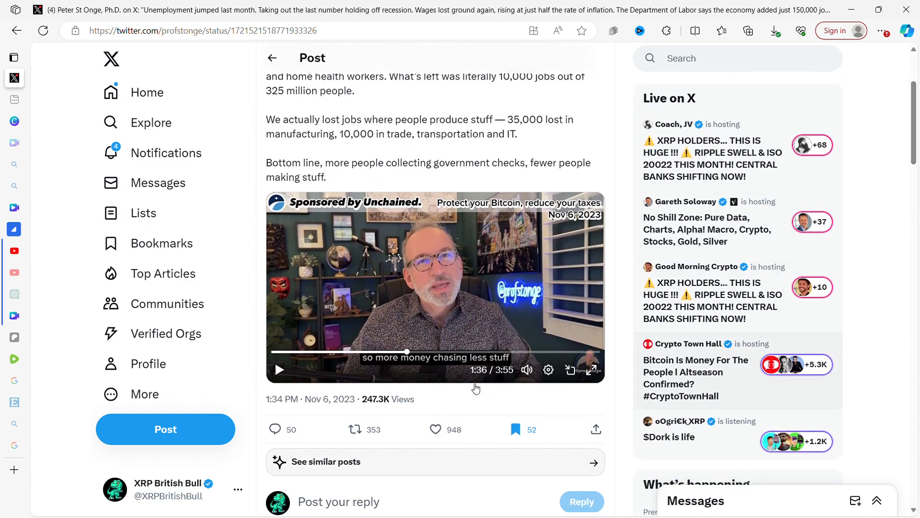
Repost Peter St Onge's unemployment post, turning its repost count green at 356
{"action": "left_click", "coordinate": [355, 429]}
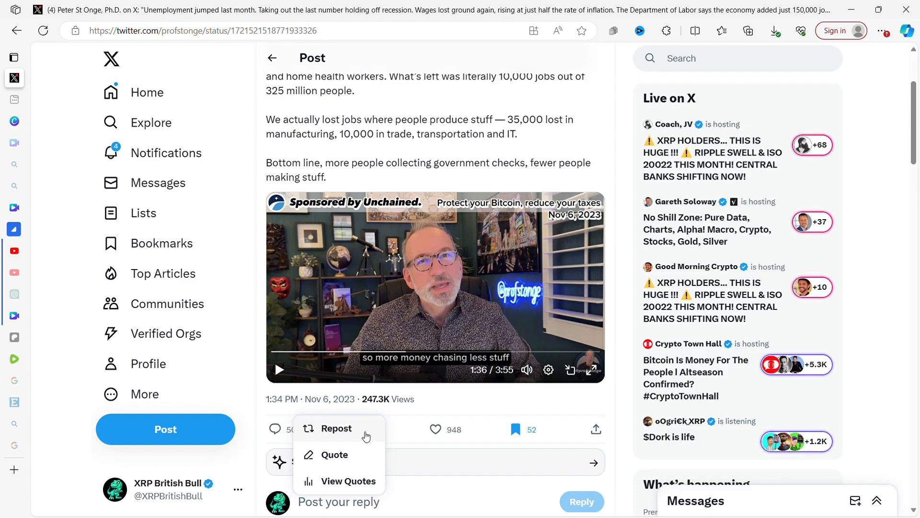
{"action": "left_click", "coordinate": [336, 428]}
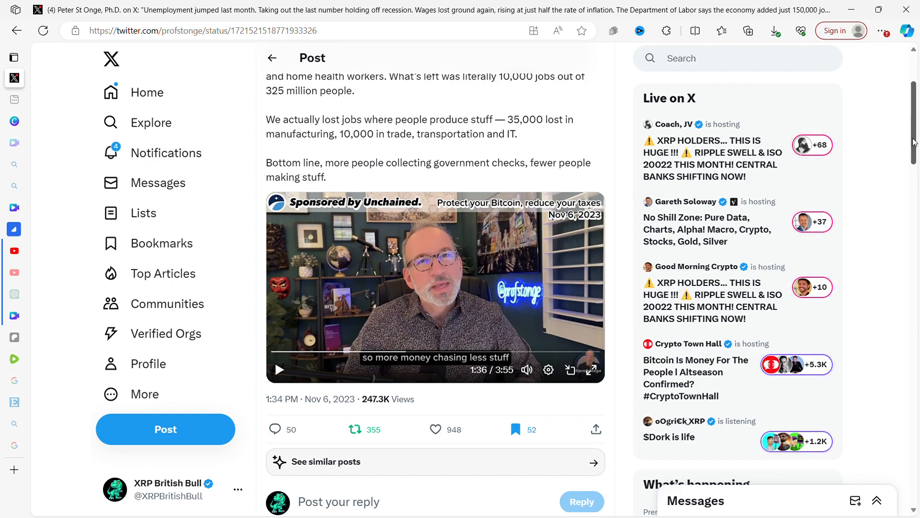
{"action": "left_click", "coordinate": [435, 429]}
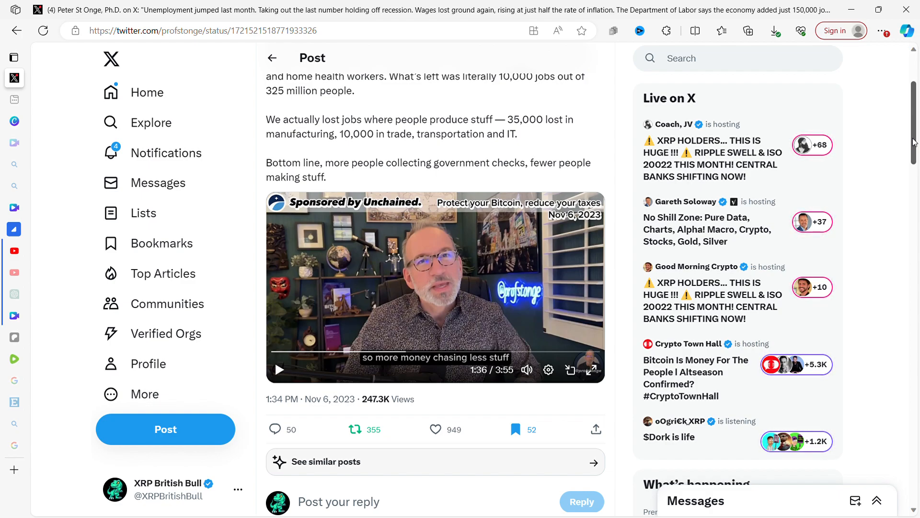
{"action": "left_click", "coordinate": [354, 429]}
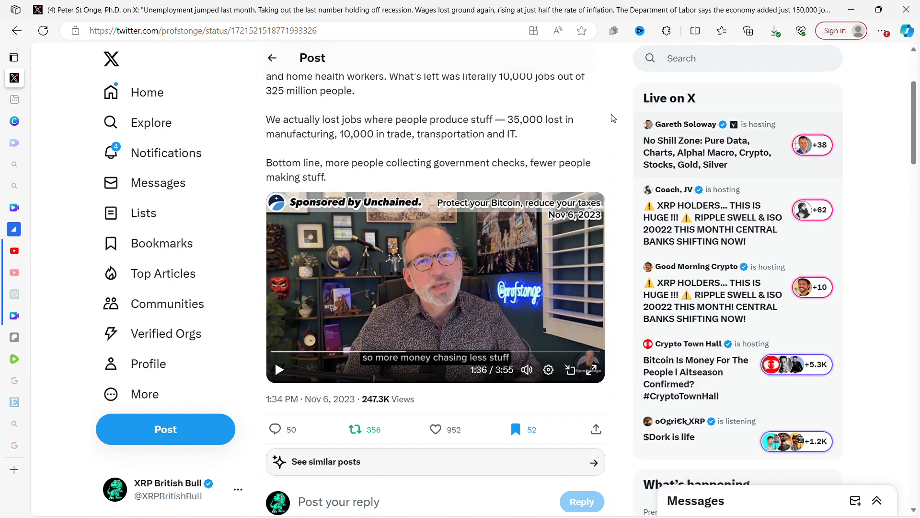
{"action": "mouse_move", "coordinate": [271, 58]}
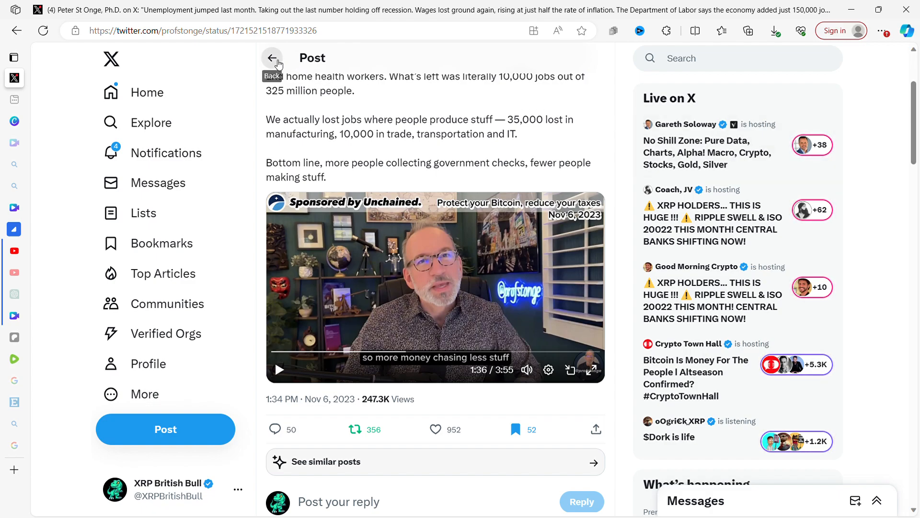
{"action": "left_click", "coordinate": [272, 58]}
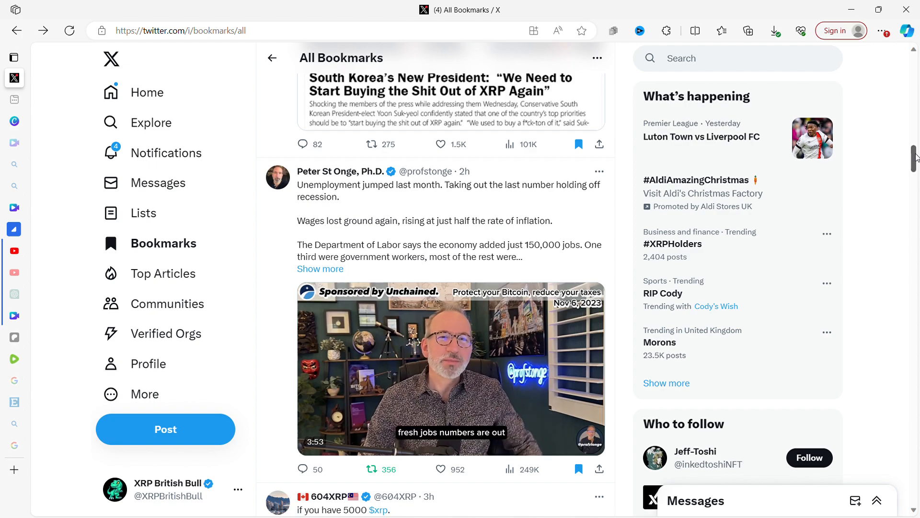
{"action": "scroll", "scroll_direction": "down", "scroll_amount": 3}
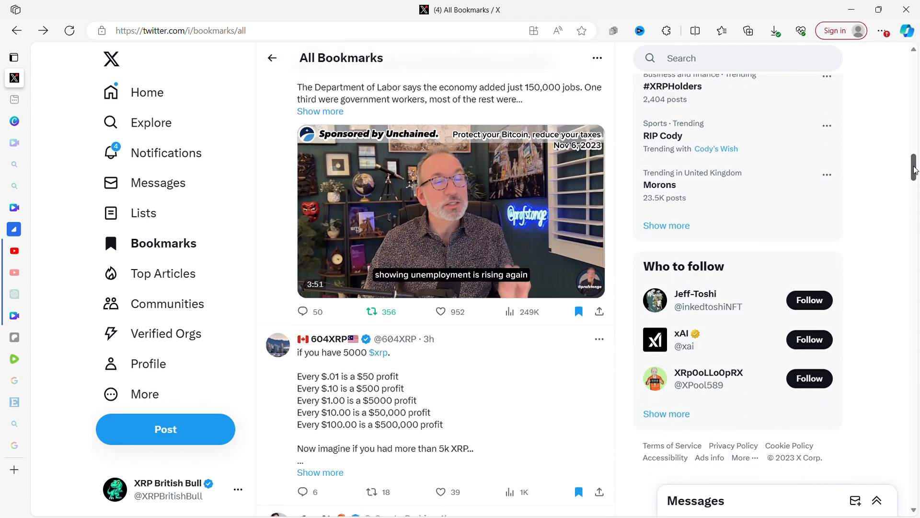
{"action": "scroll", "scroll_direction": "down", "scroll_amount": 3}
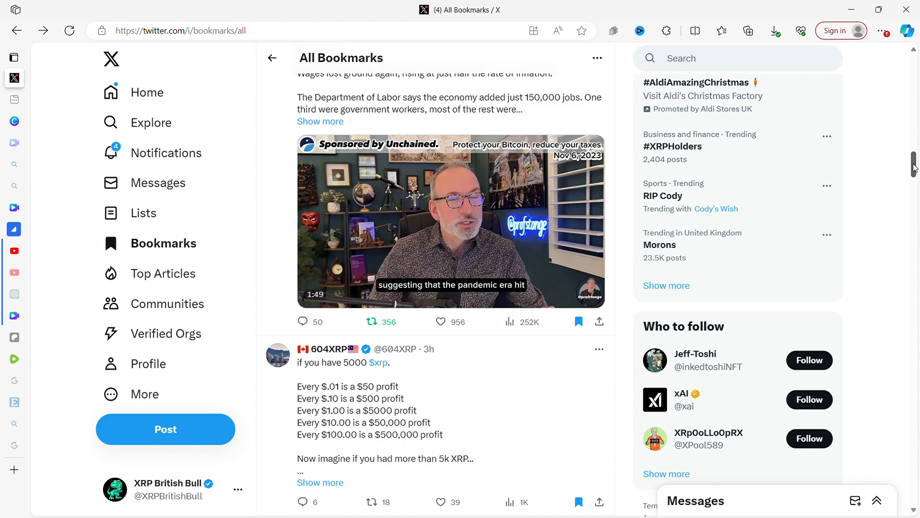
{"action": "scroll", "scroll_direction": "down", "scroll_amount": 3}
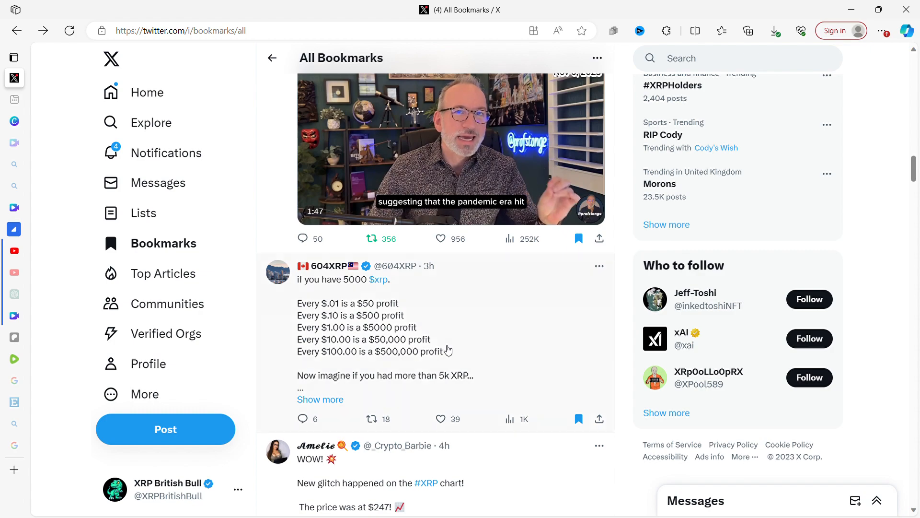
{"action": "left_click", "coordinate": [381, 327]}
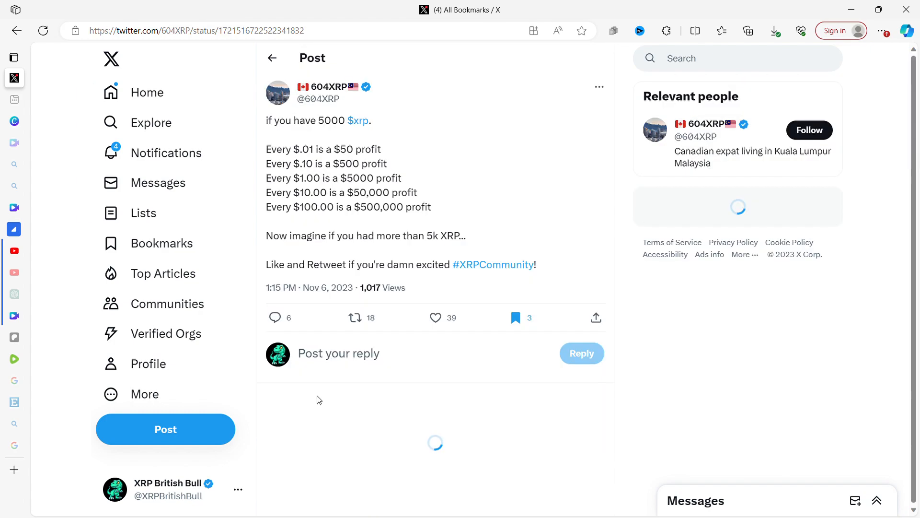